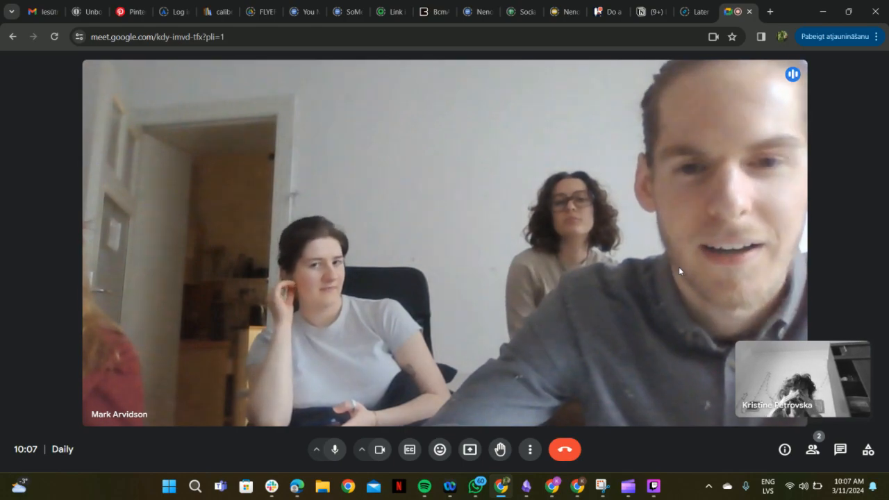
Bring the presenter's shared BcmArte Trello board into the main Meet view
left_click(470, 449)
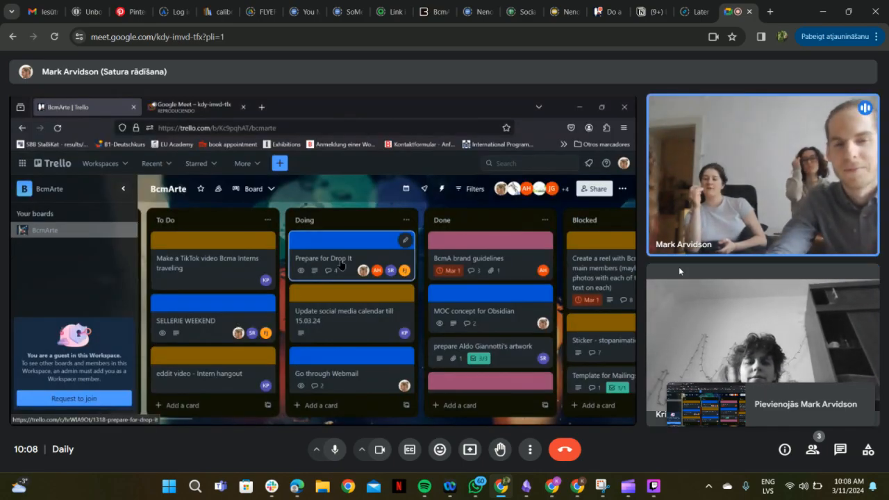
Follow the 'Prepare for Drop It' card on the shared board and mute your microphone
left_click(323, 257)
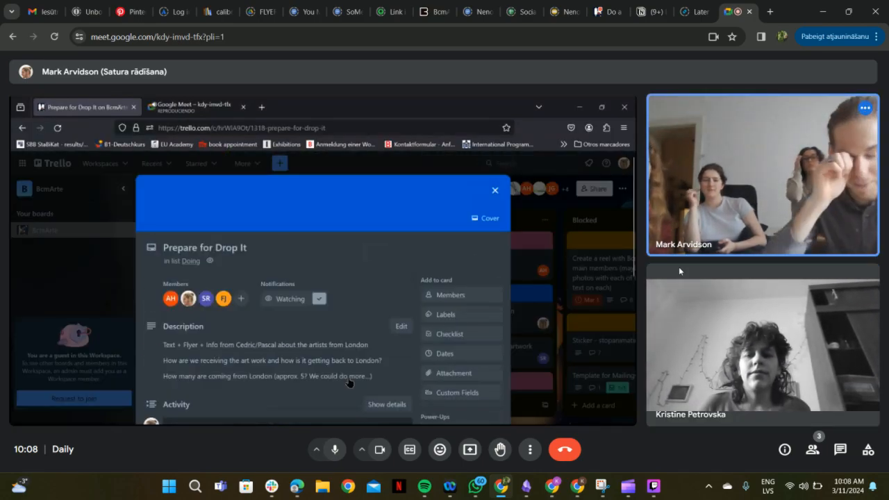
scroll("down", 3)
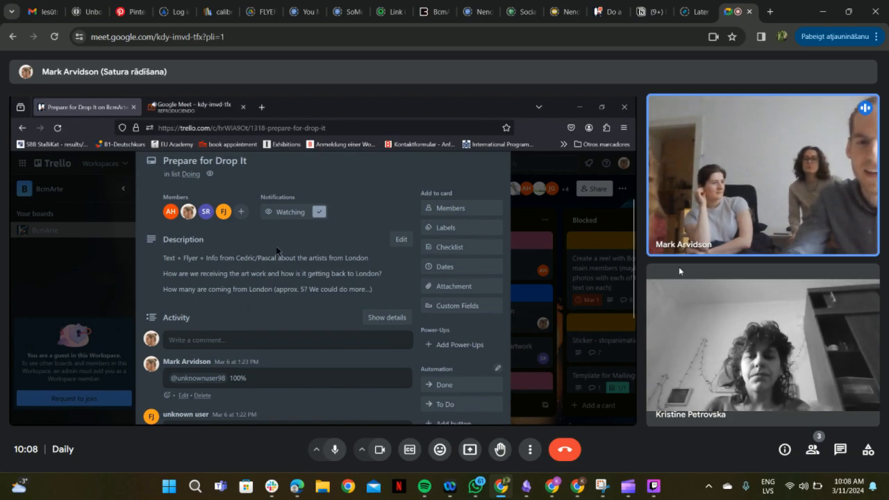
mouse_move(159, 264)
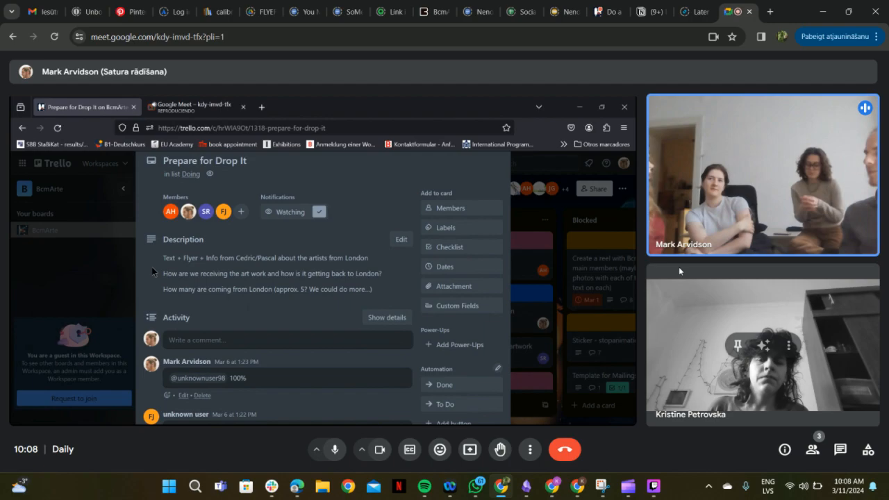
left_click(335, 449)
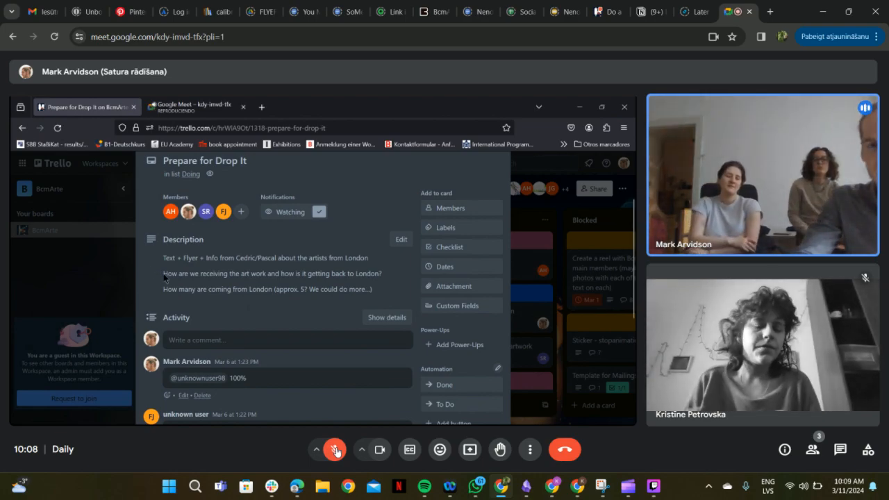
mouse_move(192, 263)
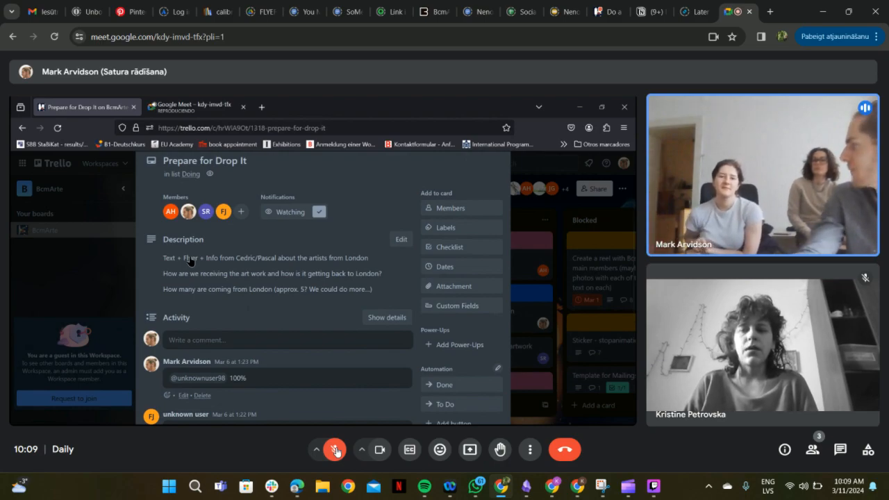
mouse_move(146, 271)
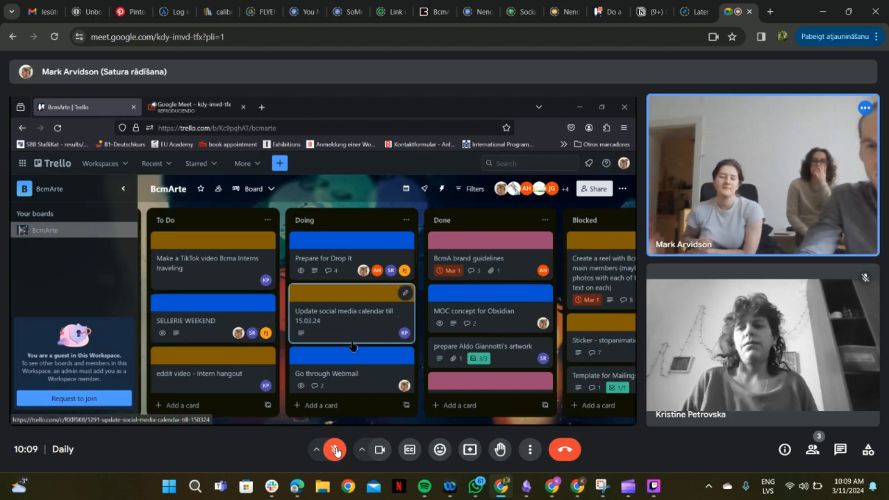
Unmute while the board shows the 'Check the new Internship Applications' card
left_click(345, 311)
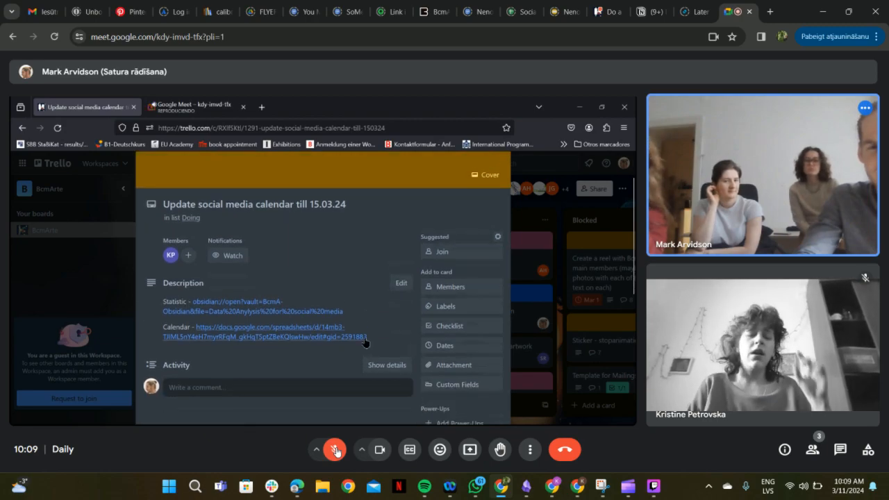
left_click(335, 450)
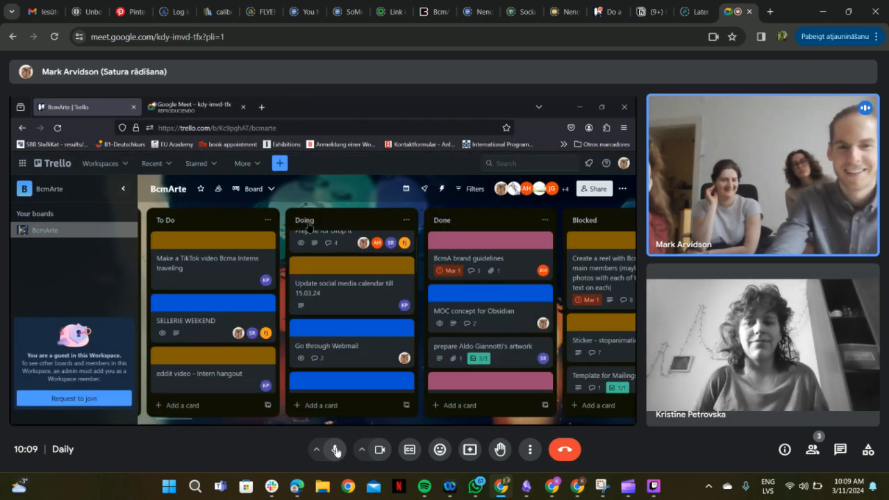
scroll("down", 3)
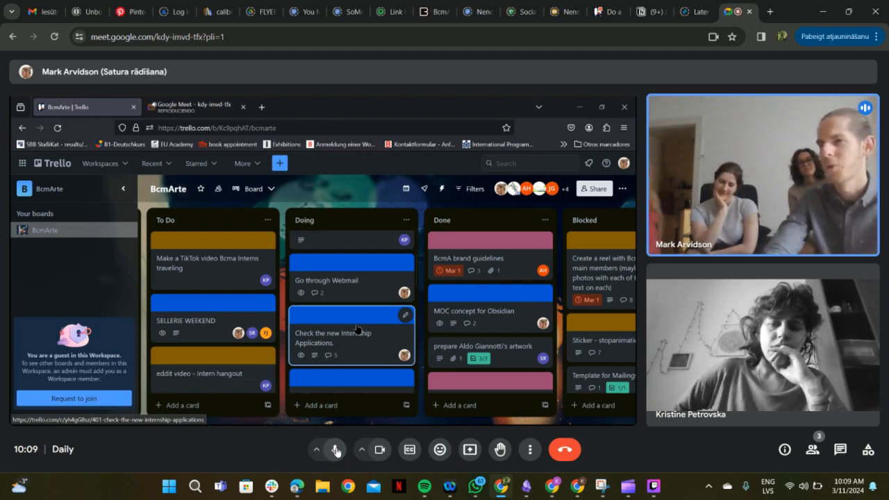
mouse_move(359, 304)
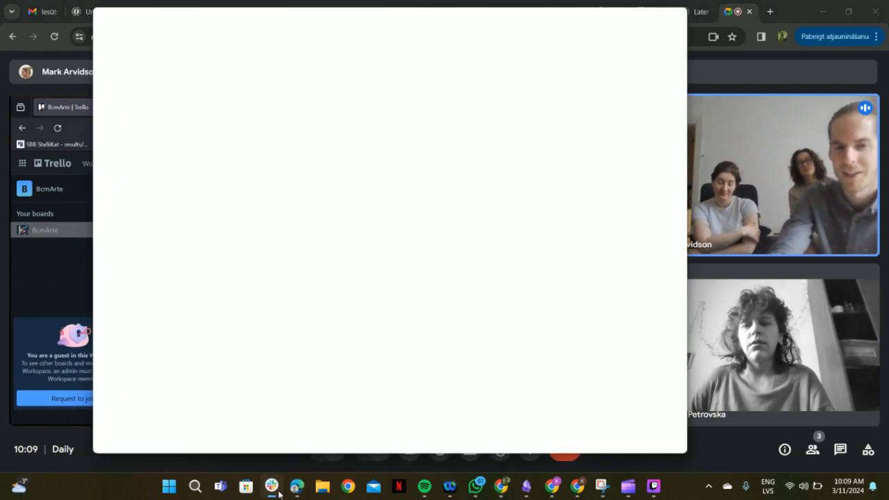
Hide the blank app window and follow the board down to 'Push for TikTok content!!!'
left_click(271, 484)
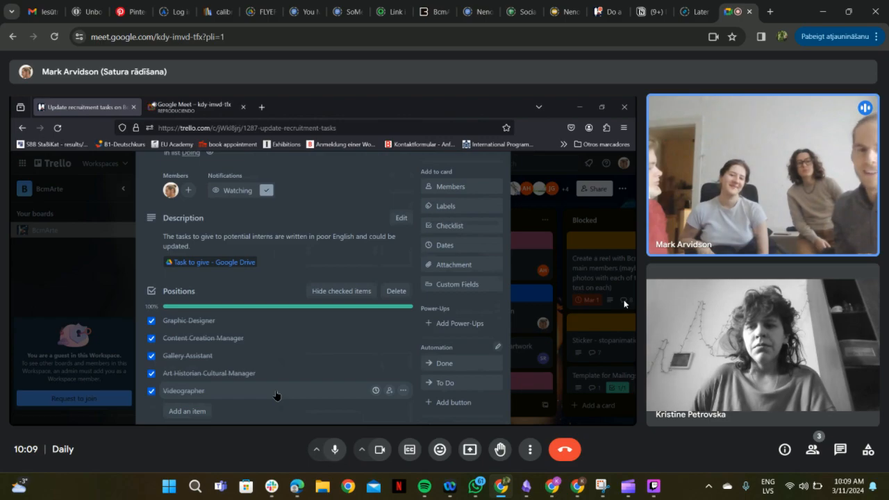
mouse_move(292, 344)
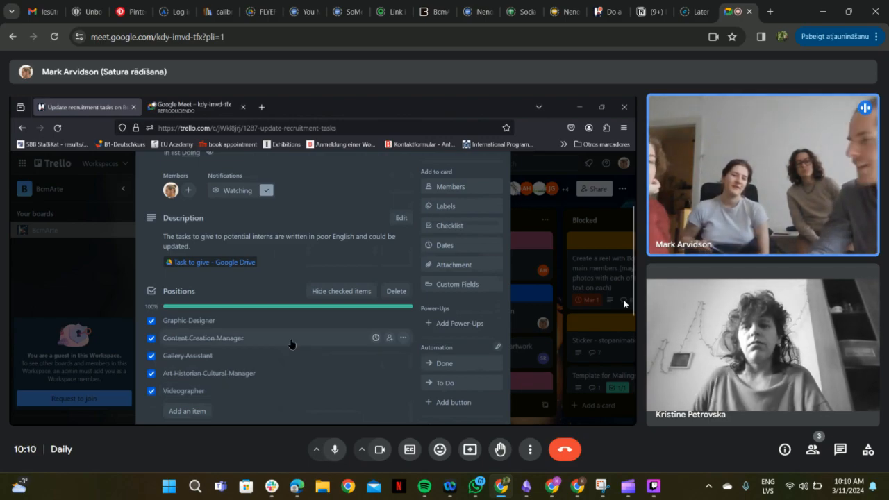
mouse_move(196, 286)
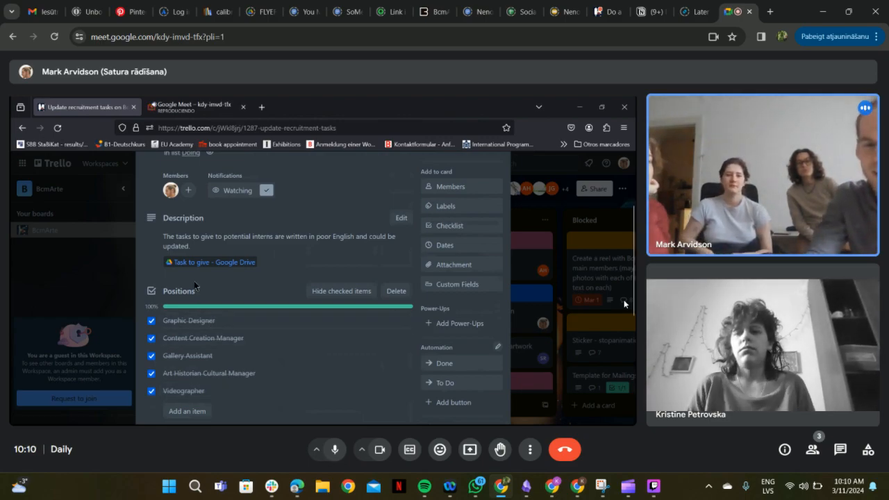
scroll("down", 3)
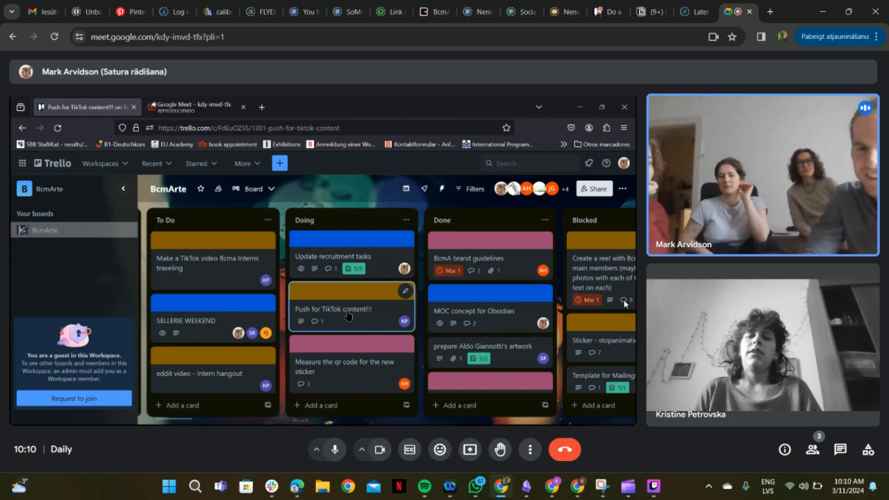
left_click(334, 309)
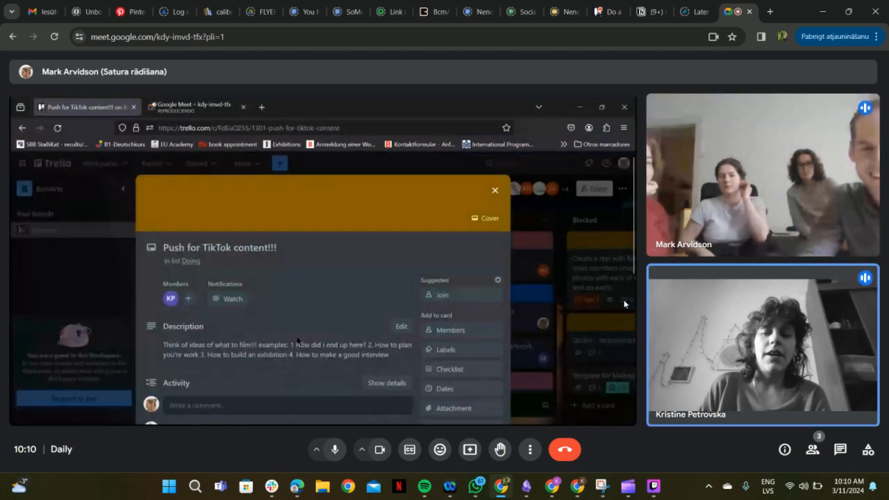
scroll("down", 3)
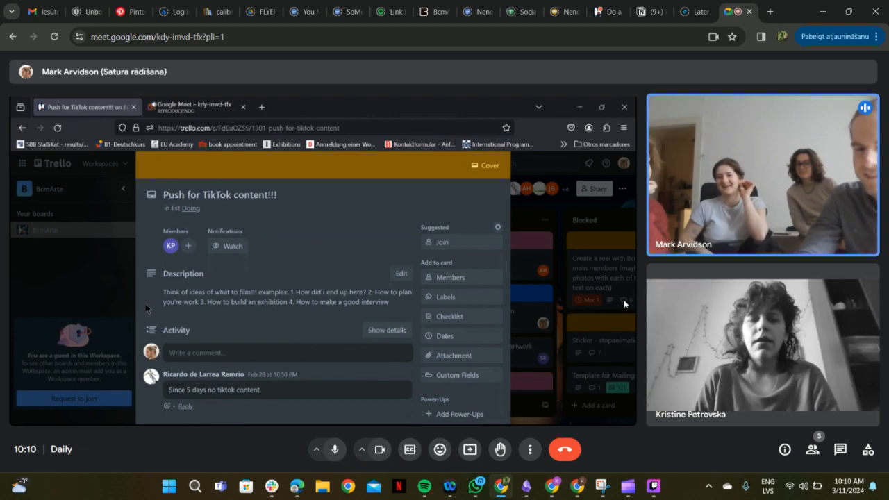
mouse_move(316, 291)
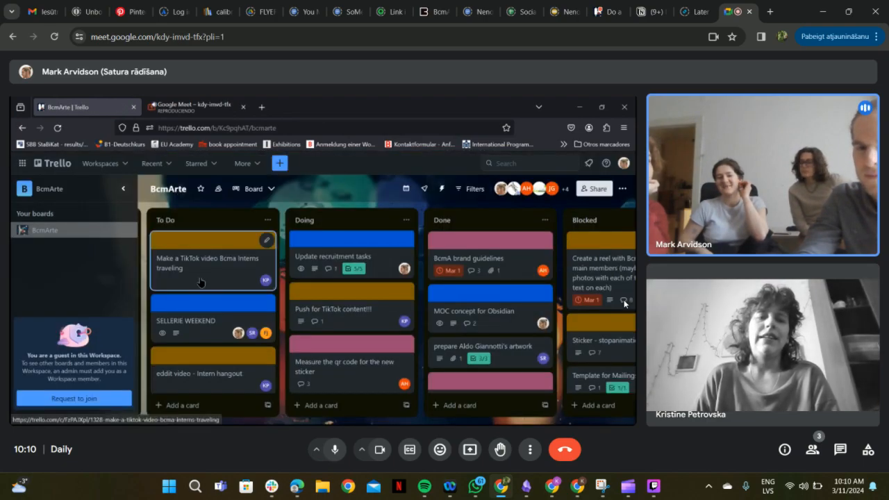
mouse_move(288, 319)
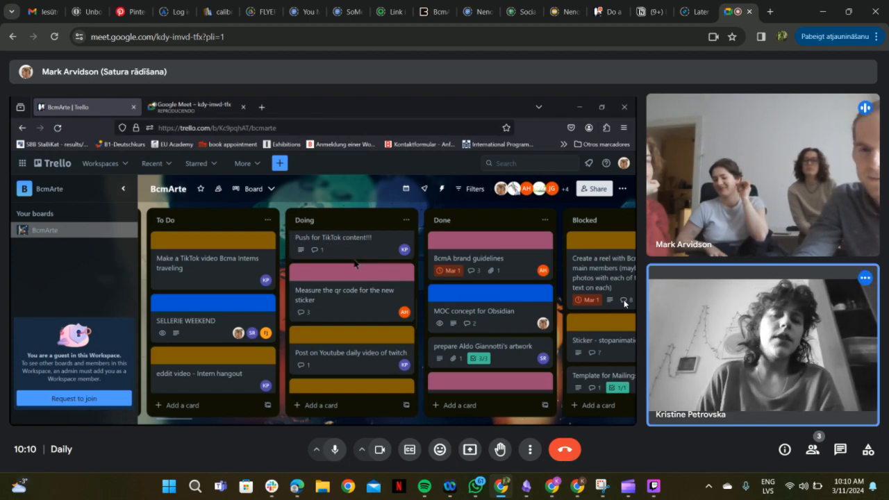
mouse_move(358, 253)
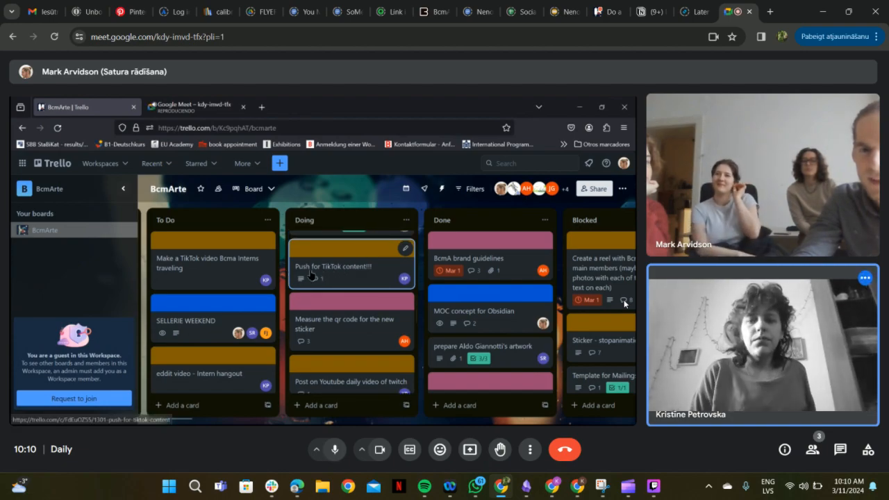
mouse_move(346, 324)
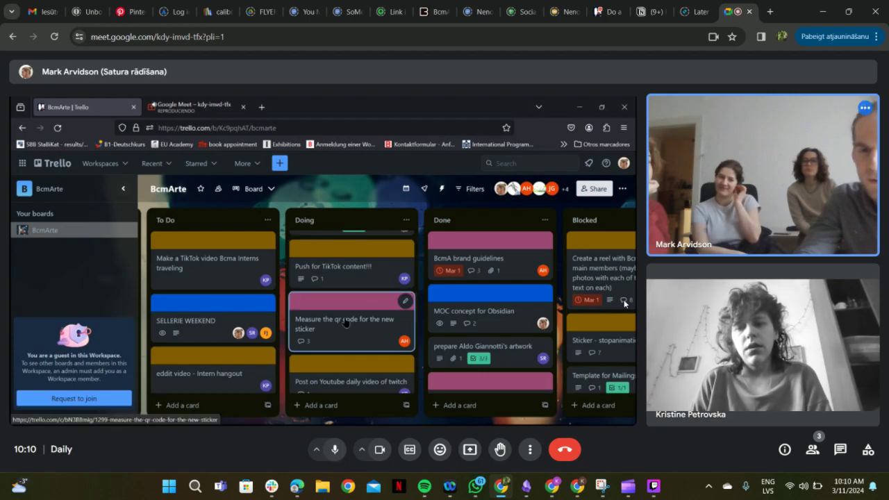
Open and close the QR-code sticker and Ricardo statistics cards, reaching the realstream.io card
left_click(345, 324)
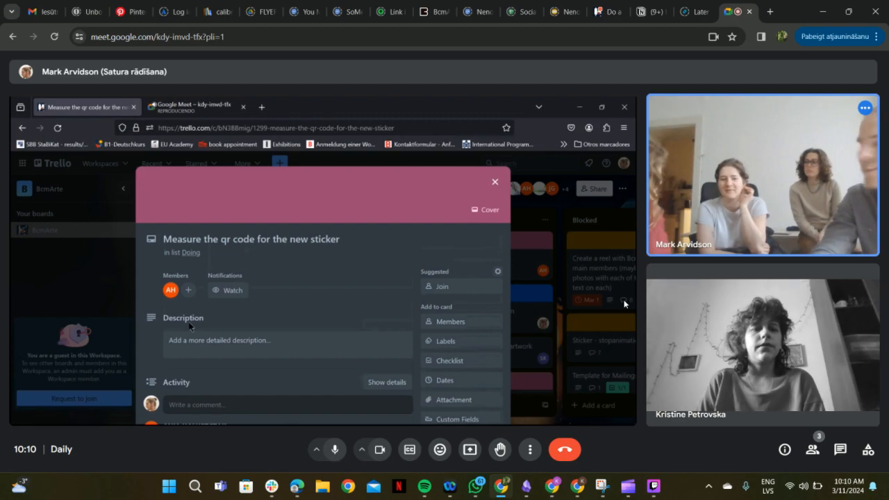
left_click(494, 182)
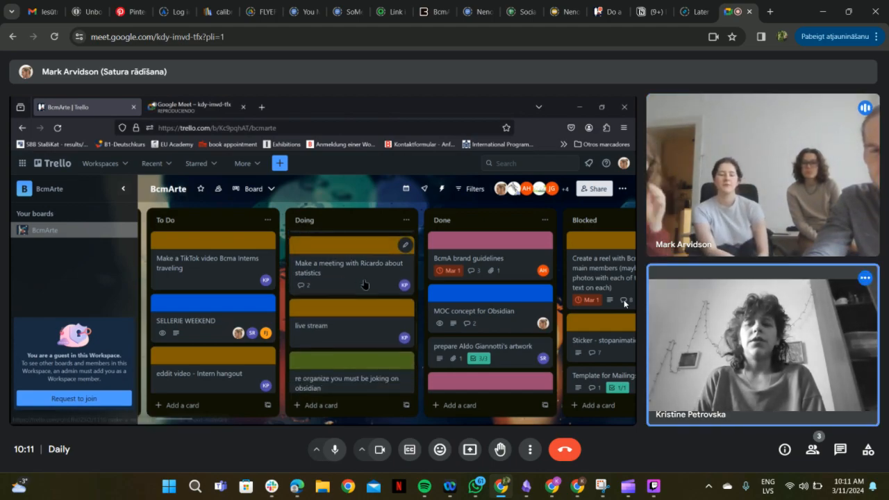
left_click(349, 267)
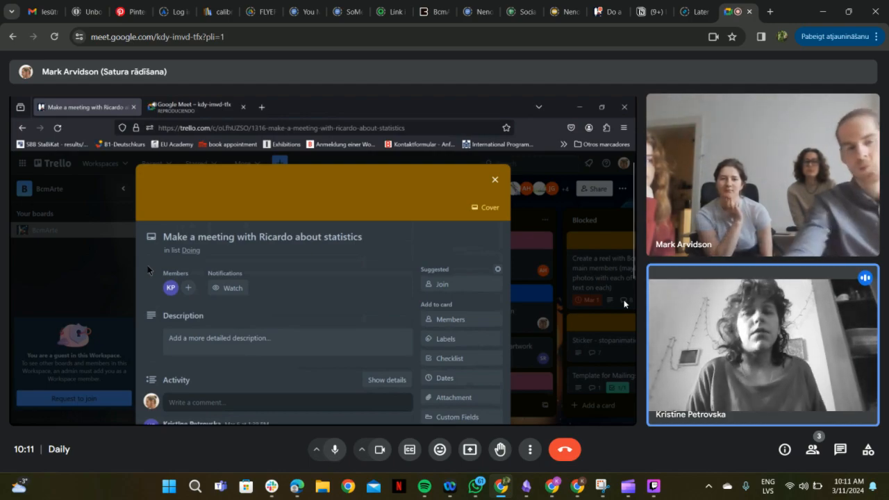
left_click(494, 179)
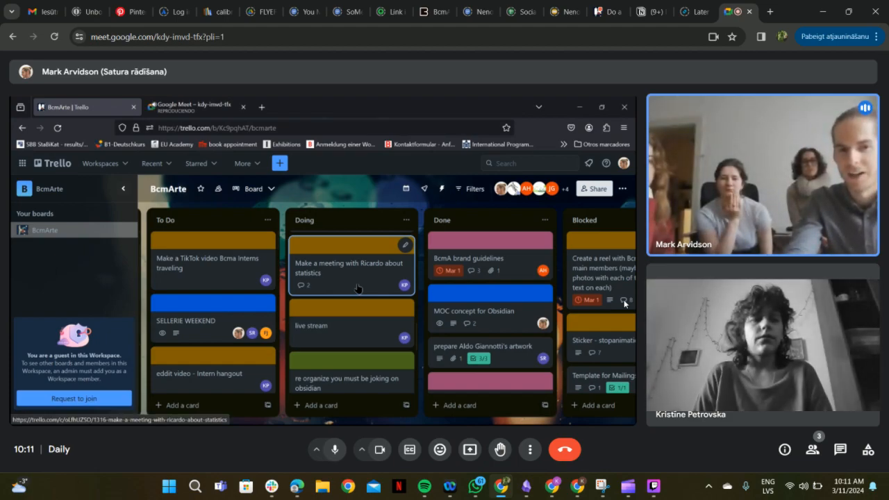
mouse_move(322, 285)
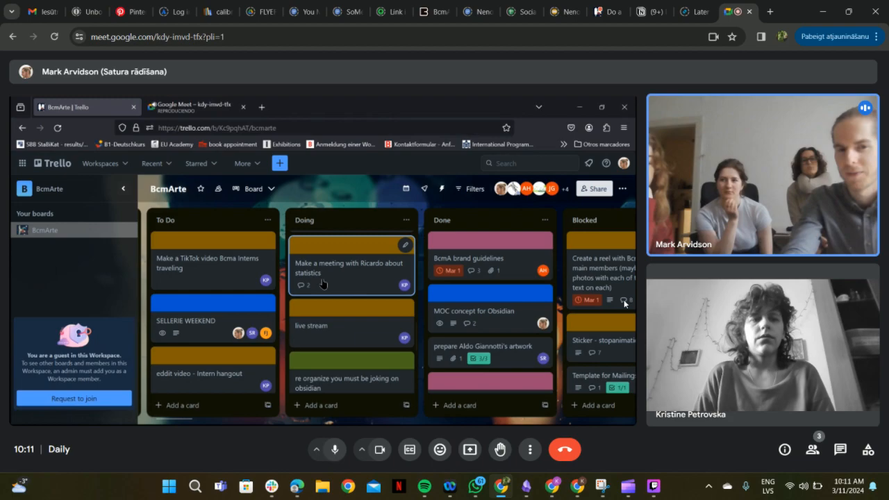
mouse_move(349, 288)
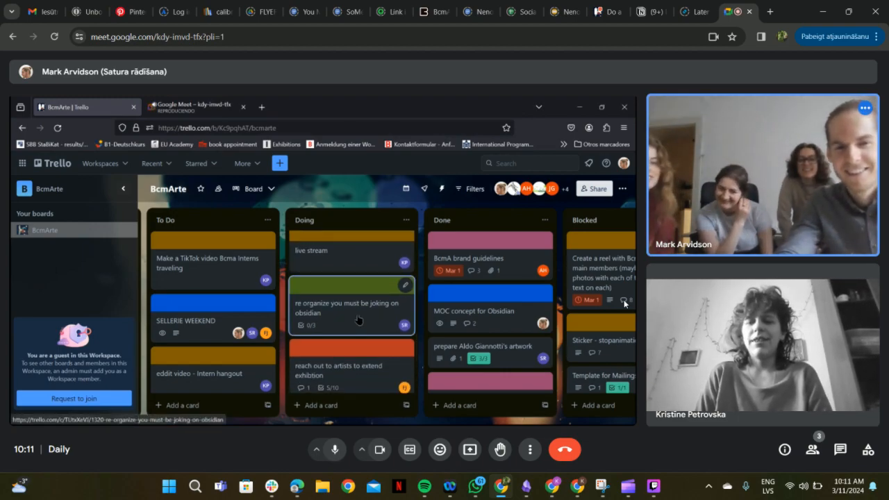
left_click(347, 308)
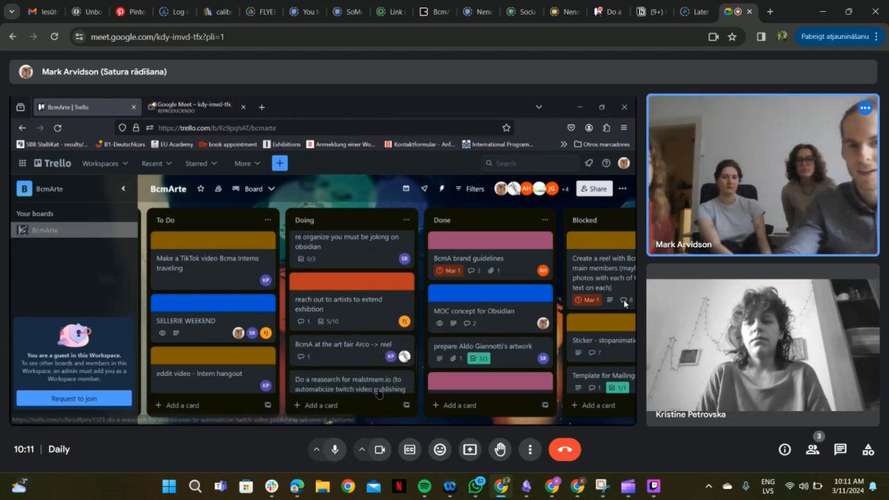
Open 'reach out to artists to extend exhibition' and scroll its half-completed artist checklist
left_click(338, 303)
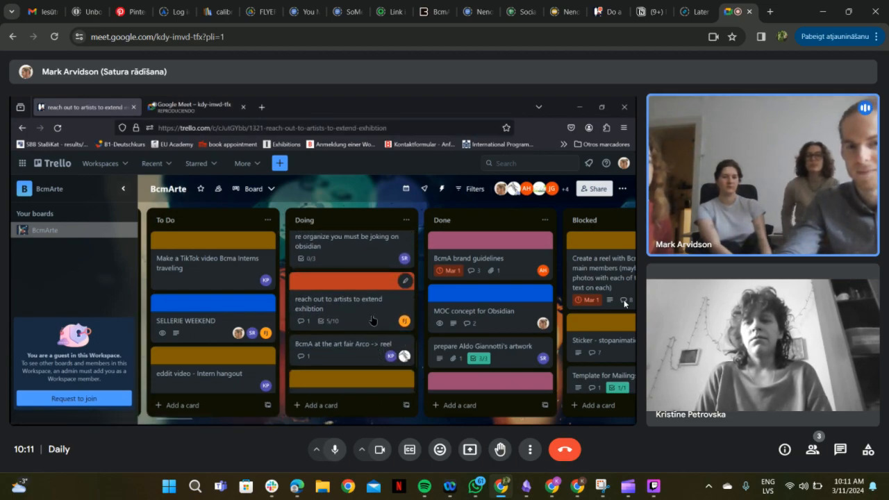
left_click(350, 304)
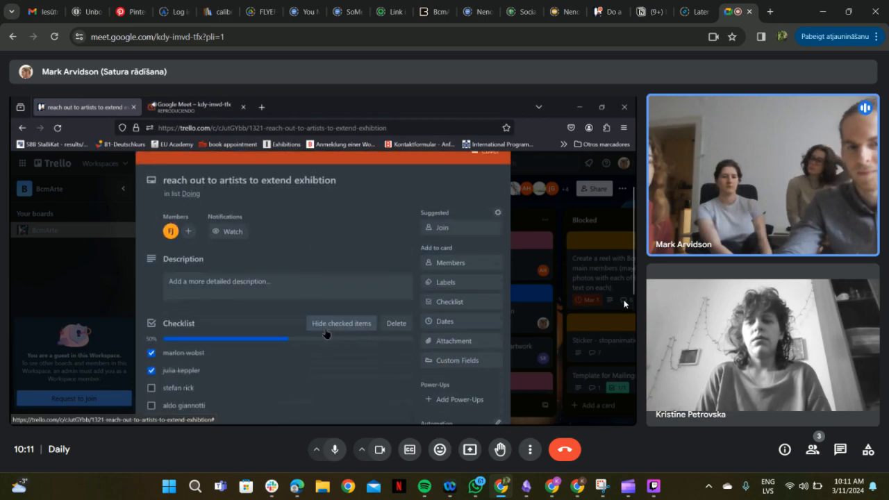
scroll("down", 3)
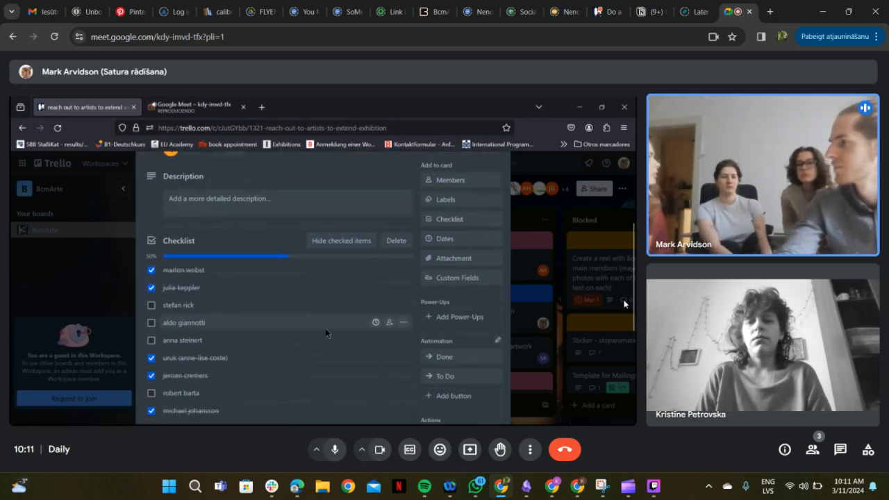
scroll("down", 3)
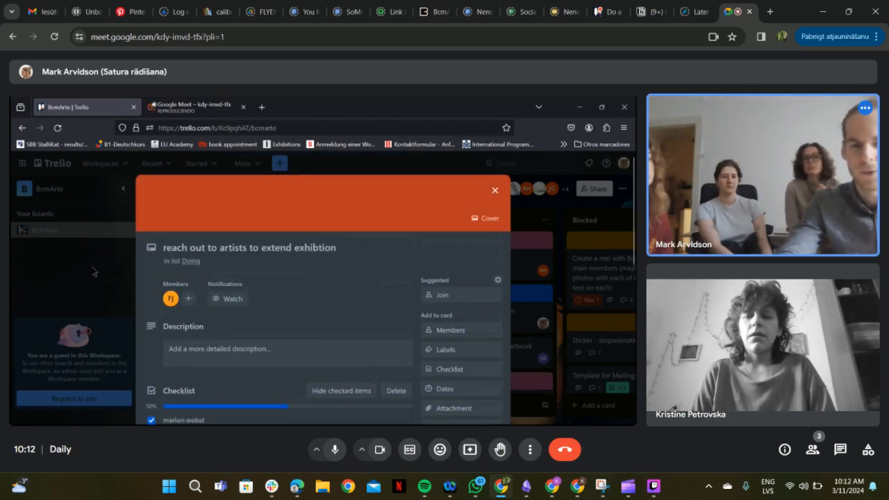
Close the artists card, then open and close the 'BcmA at the art fair Arco -> reel' card
left_click(495, 189)
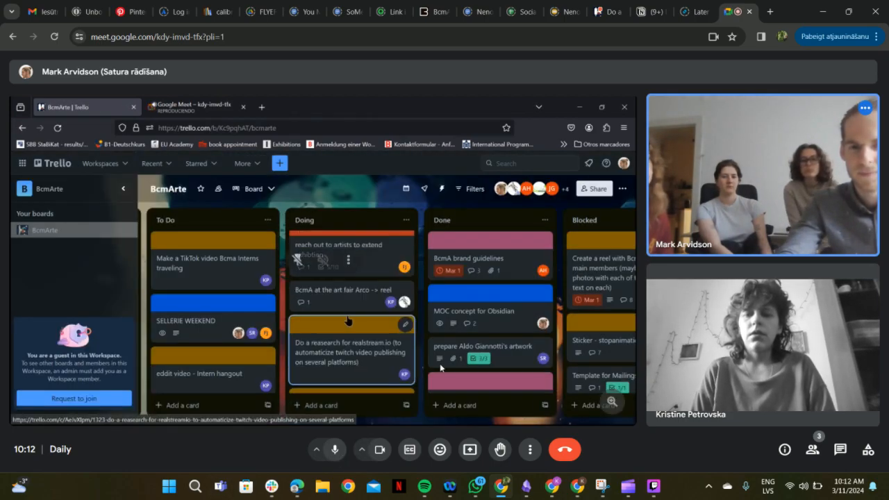
left_click(343, 295)
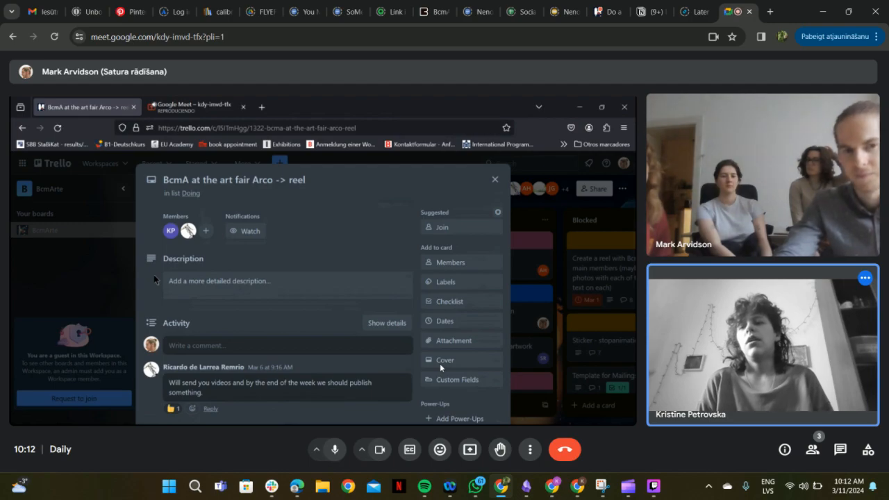
mouse_move(87, 260)
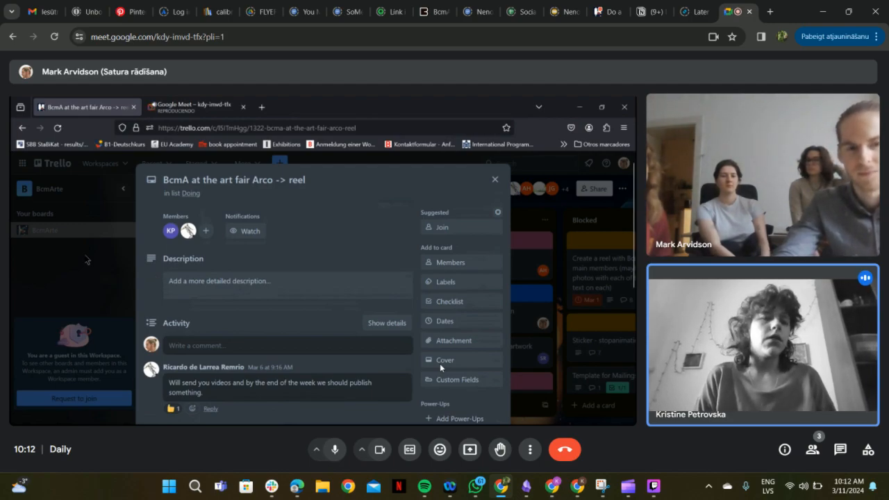
left_click(494, 179)
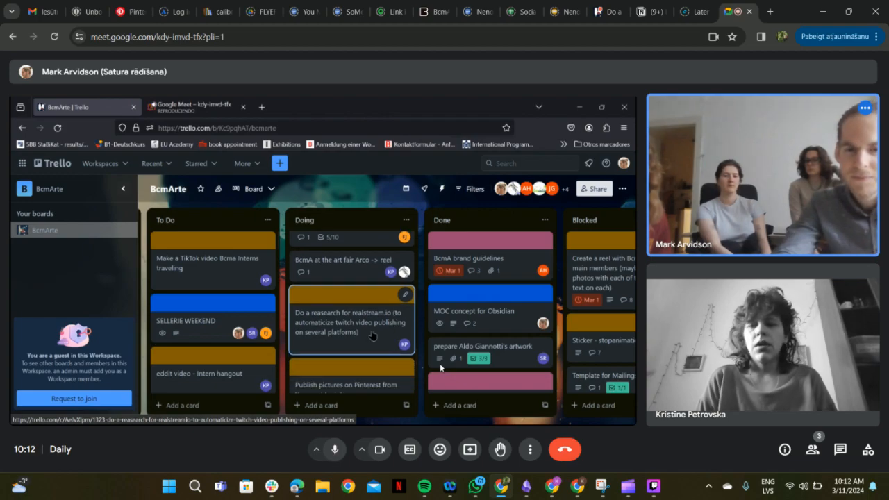
Open the realstream.io research card, review it, and close it
left_click(350, 319)
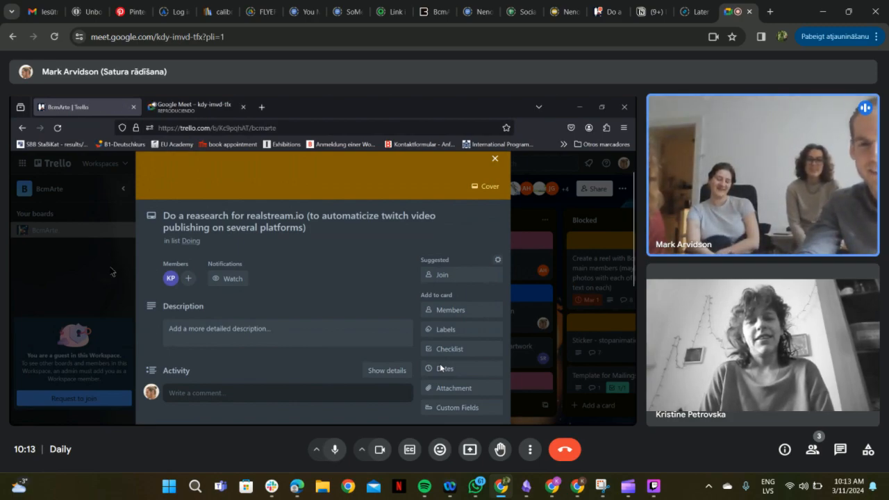
left_click(494, 158)
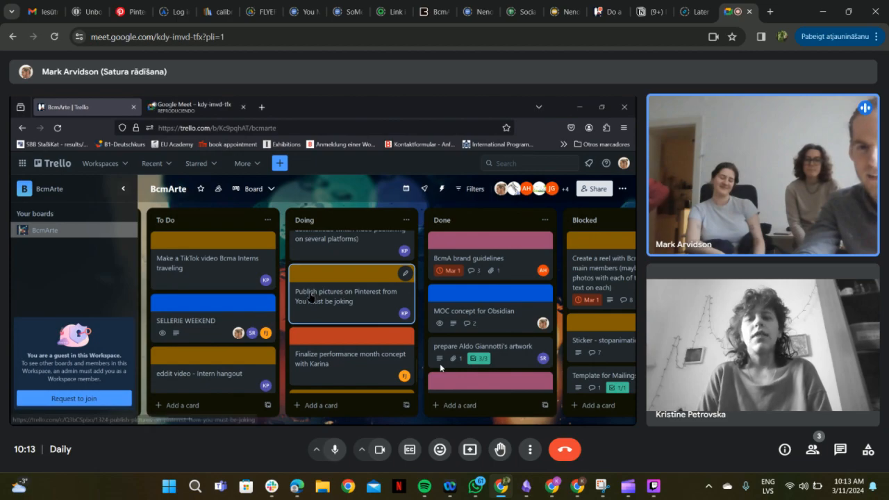
Move 'Publish pictures on Pinterest' to Done, then highlight the Karina performance-month card
left_click(347, 296)
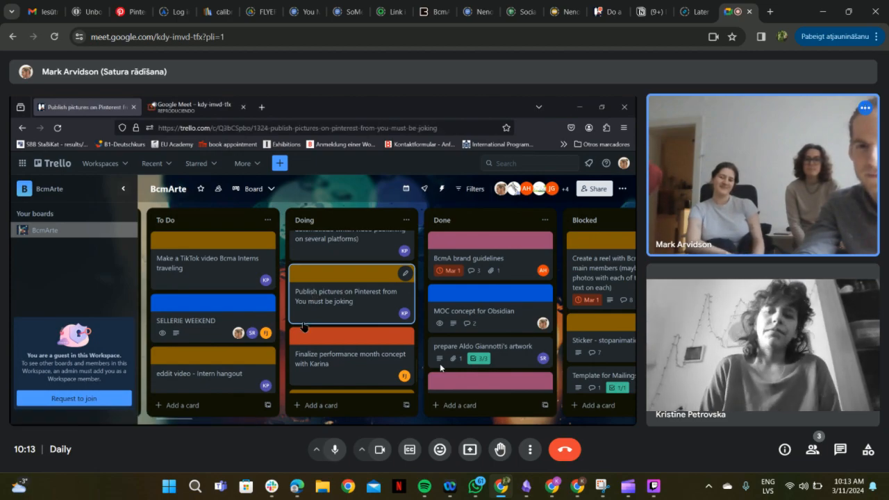
left_click(347, 296)
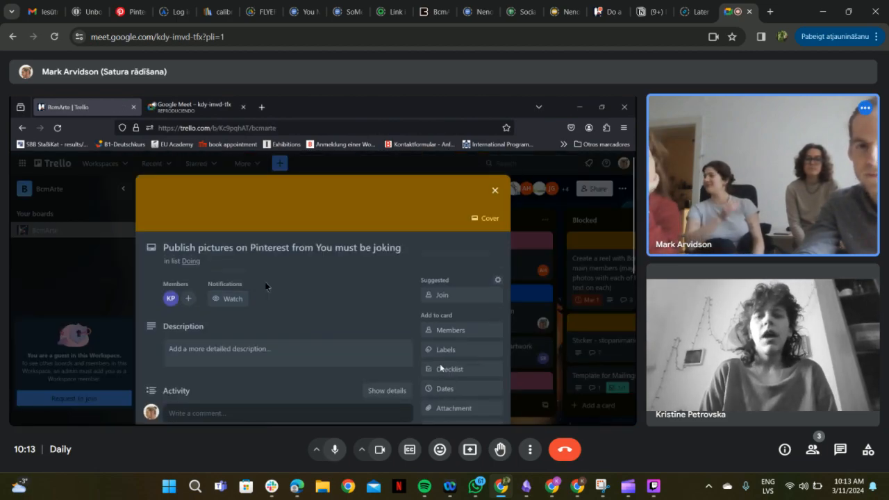
left_click(495, 189)
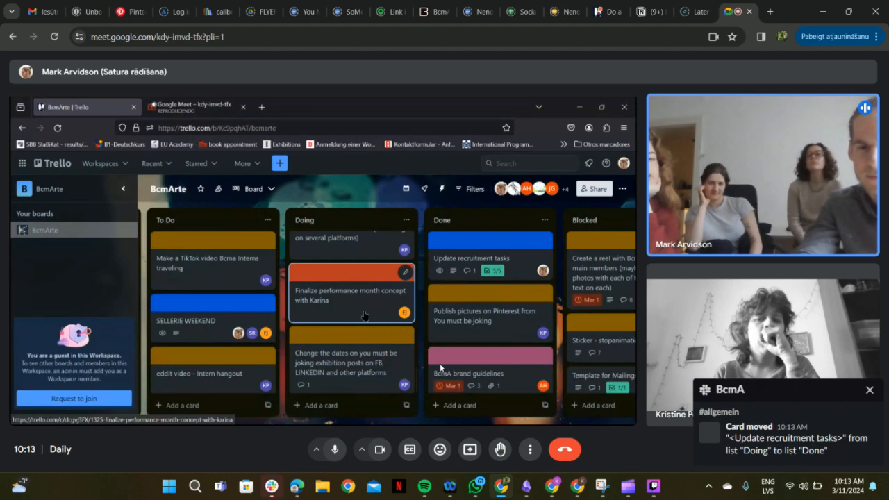
left_click(351, 295)
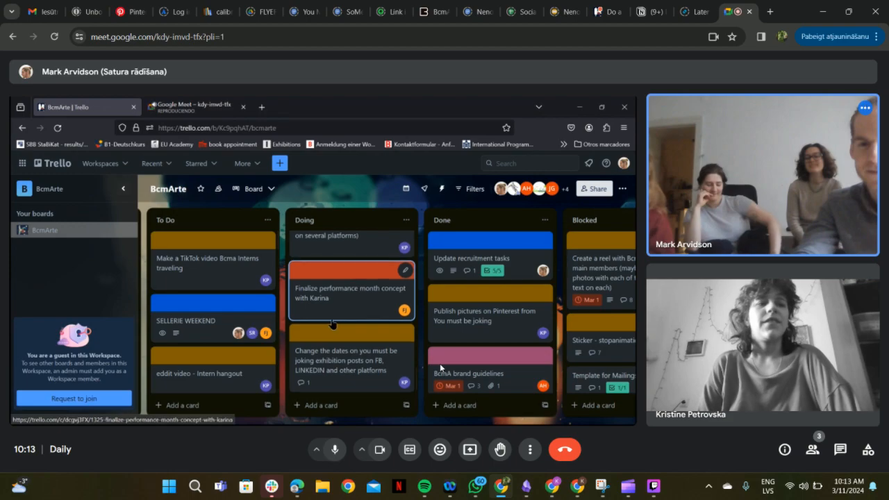
mouse_move(356, 375)
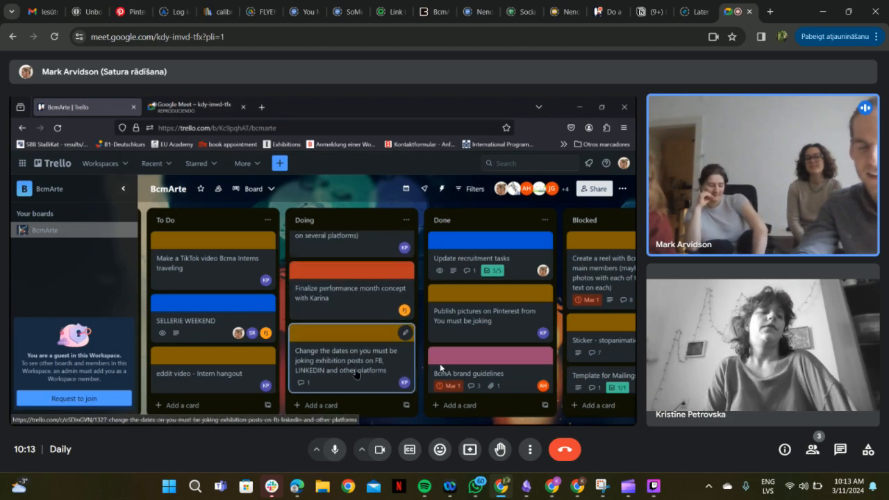
Move 'Change the dates on exhibition posts' to Done and dismiss the card-moved notification
left_click(350, 360)
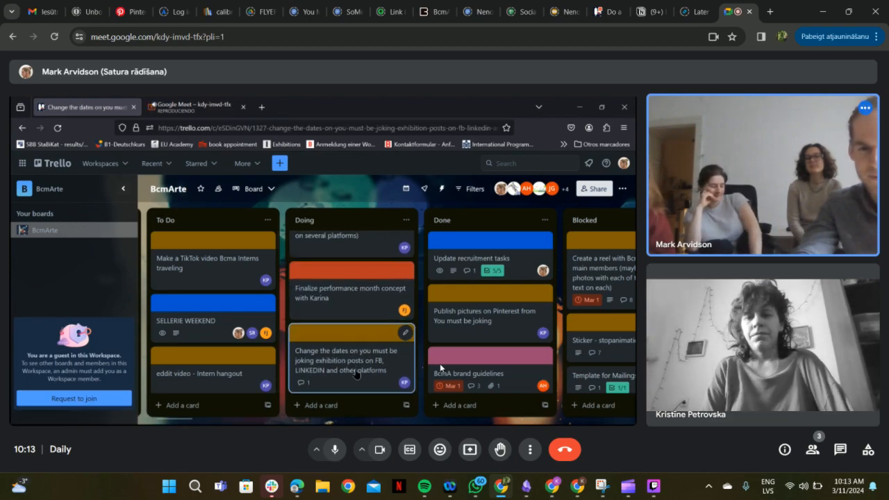
left_click(340, 360)
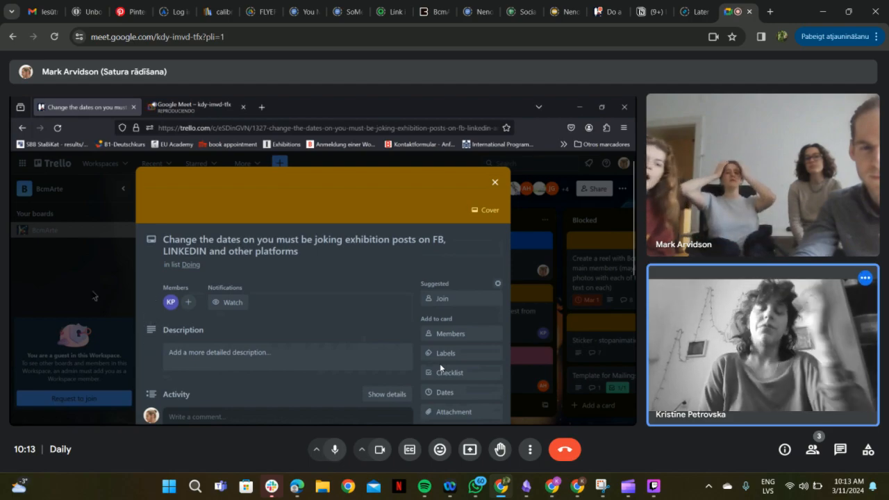
left_click(494, 182)
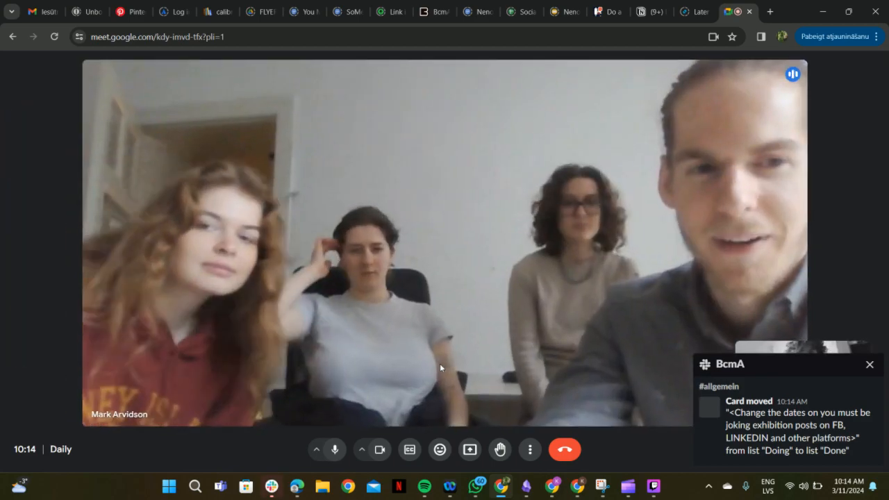
left_click(870, 364)
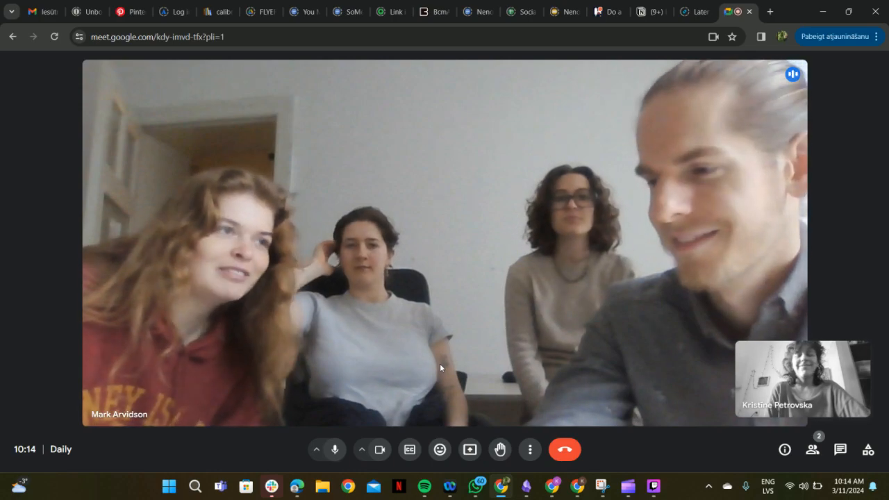